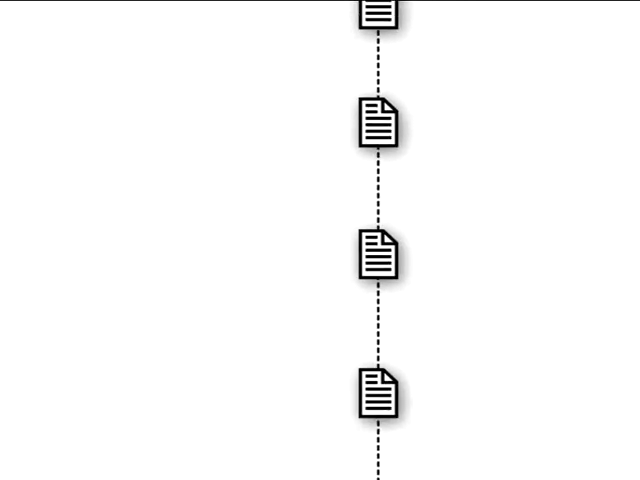
pyautogui.scroll(-3)
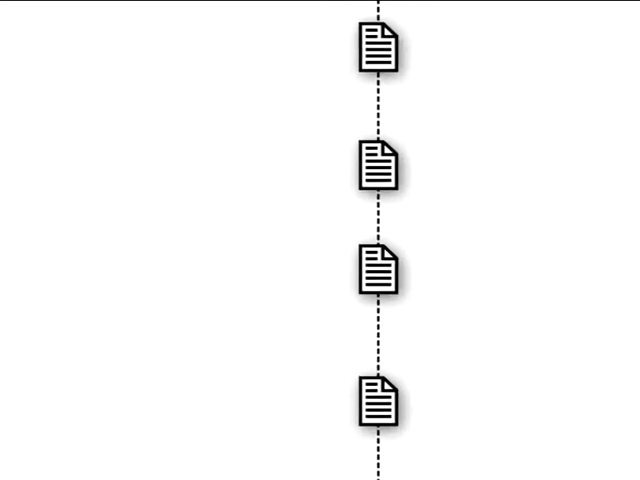